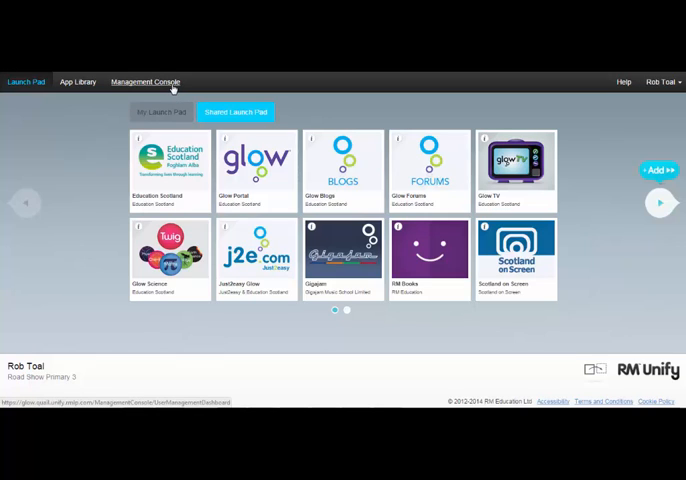
# Step: Open the Management Console dashboard showing the user summary by role
pyautogui.click(144, 82)
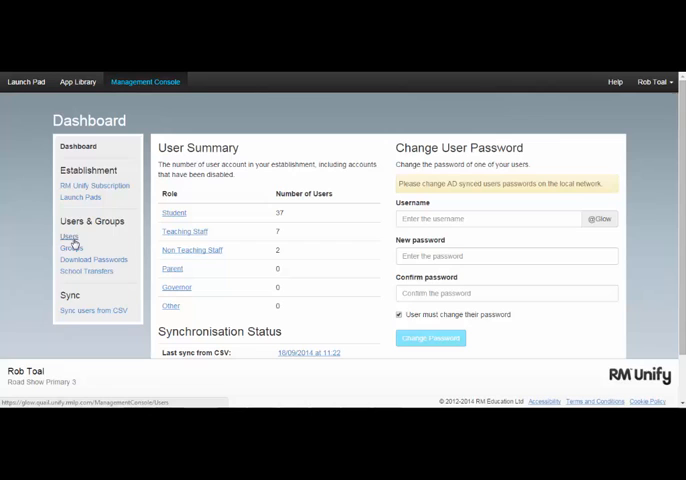
# Step: Filter the users list by last name 'brow' and disable Lavender BrownP3's account
pyautogui.click(69, 236)
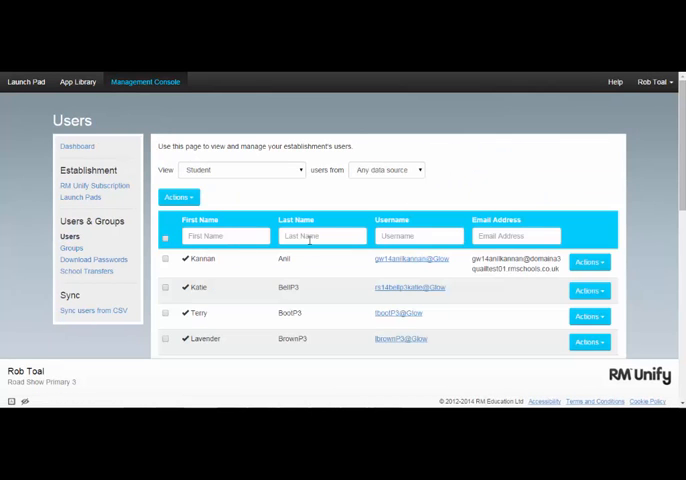
pyautogui.scroll(-3)
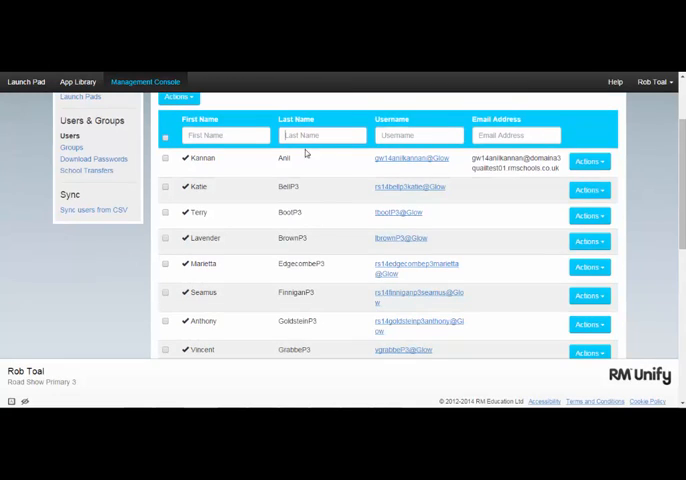
pyautogui.write('brown')
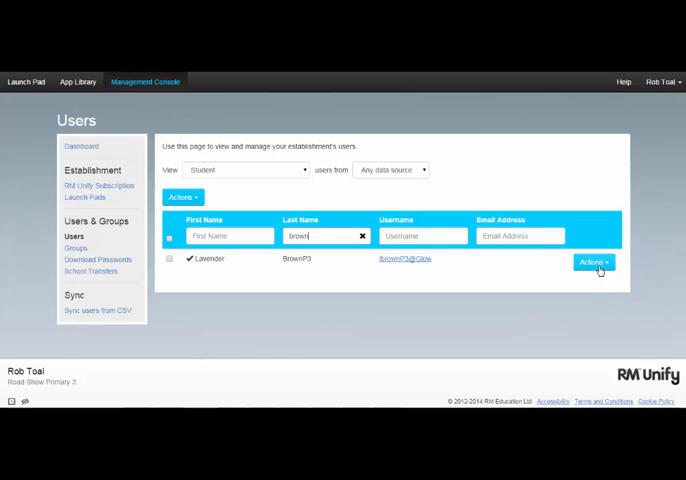
pyautogui.click(592, 262)
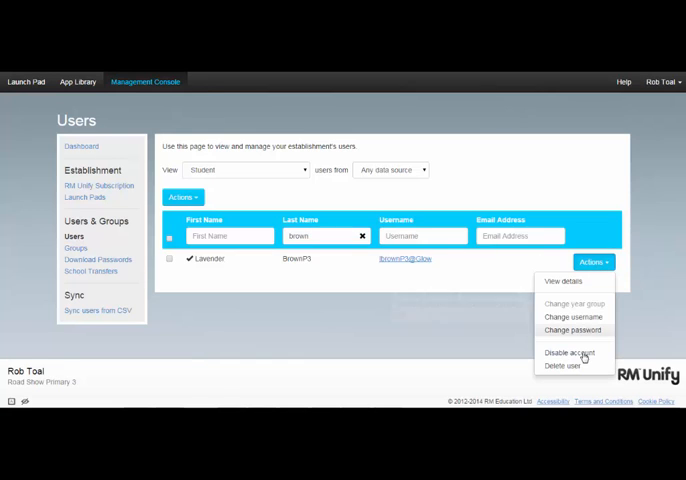
pyautogui.click(573, 352)
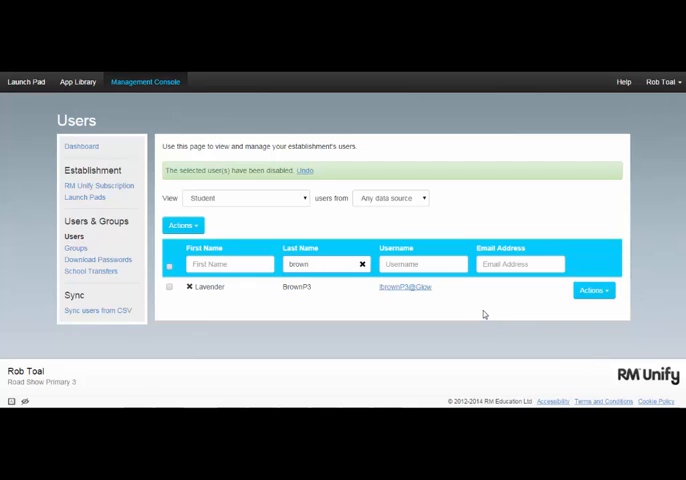
pyautogui.moveTo(537, 313)
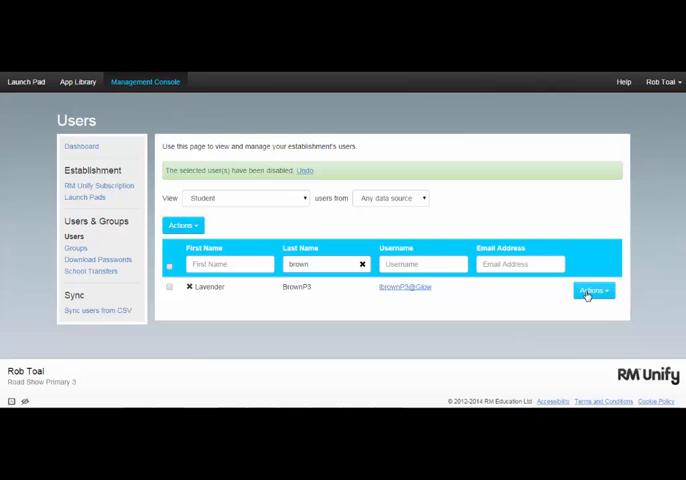
# Step: Choose Enable account from Lavender BrownP3's Actions dropdown
pyautogui.click(592, 290)
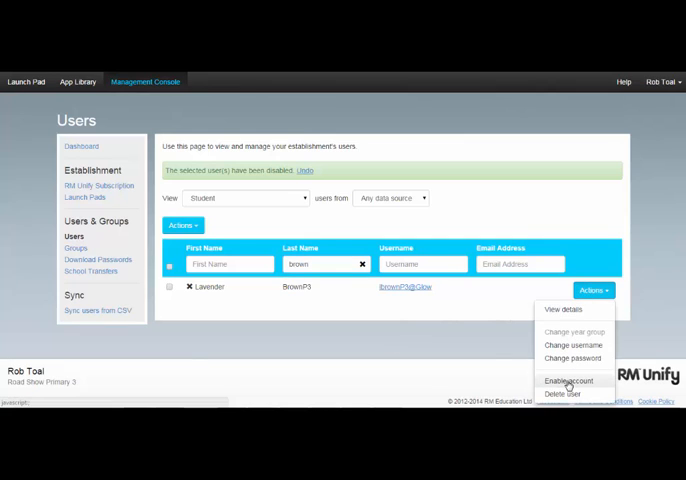
pyautogui.click(567, 381)
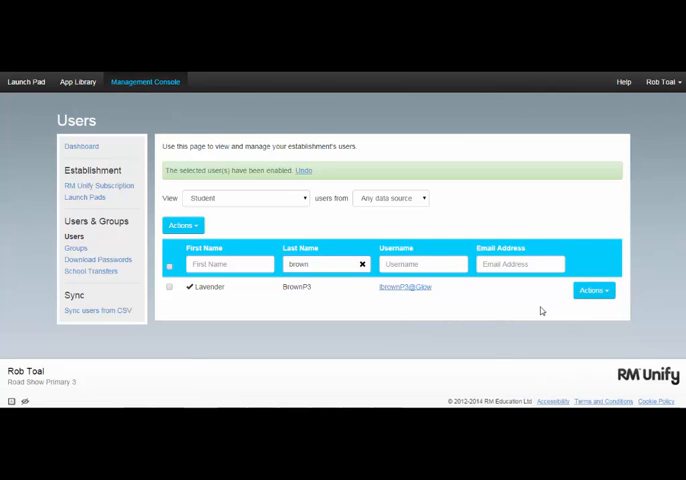